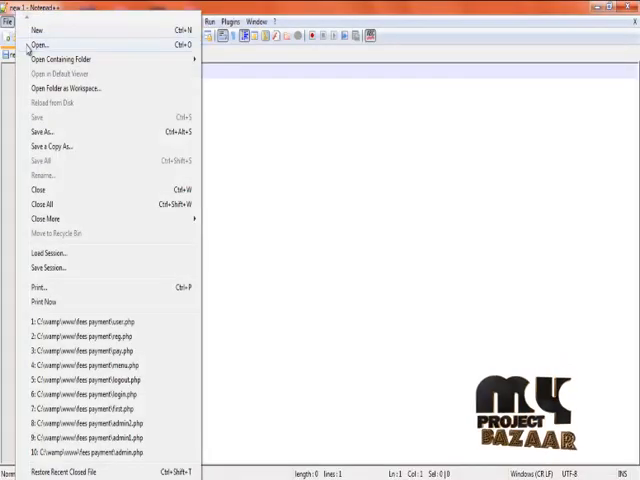
Open a PHP file from the social folder under C:\wamp\www in Notepad++
click(39, 44)
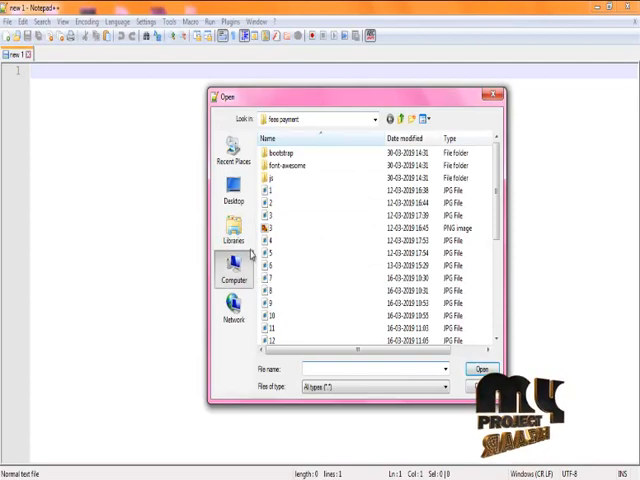
click(233, 265)
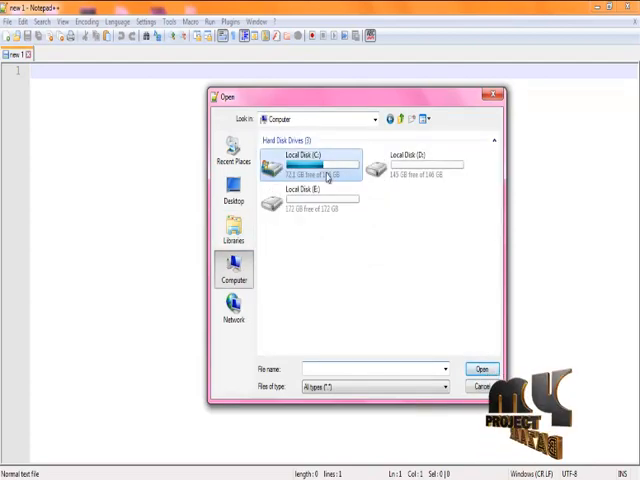
double_click(320, 160)
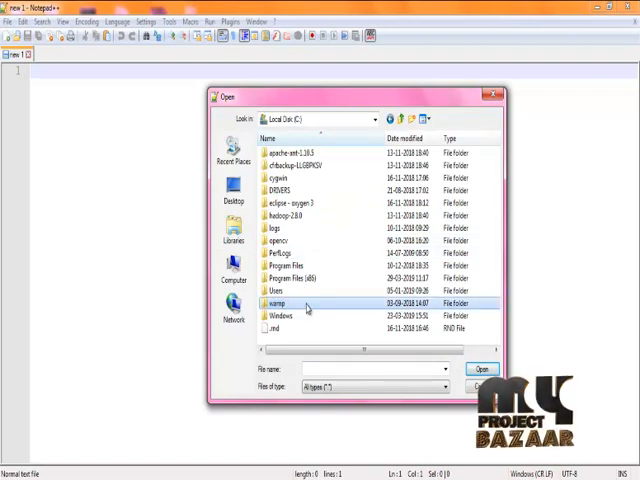
double_click(285, 303)
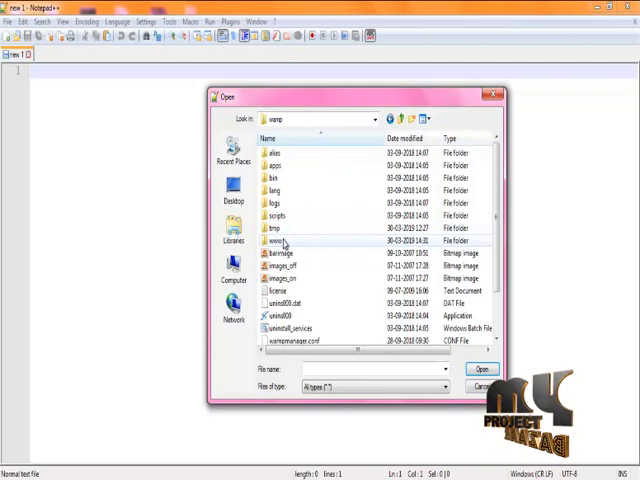
double_click(281, 241)
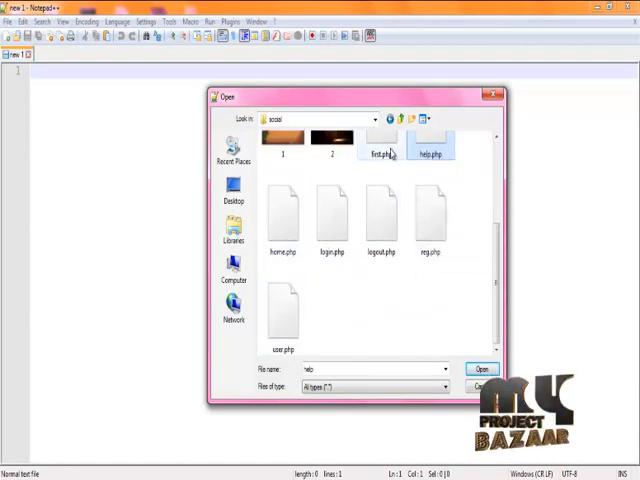
click(480, 369)
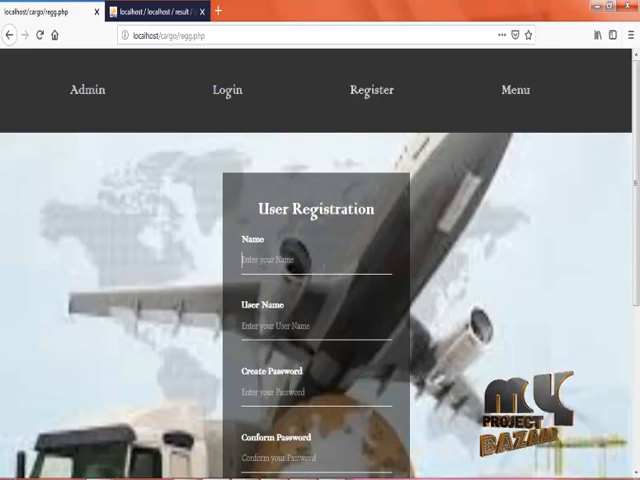
text(abc)
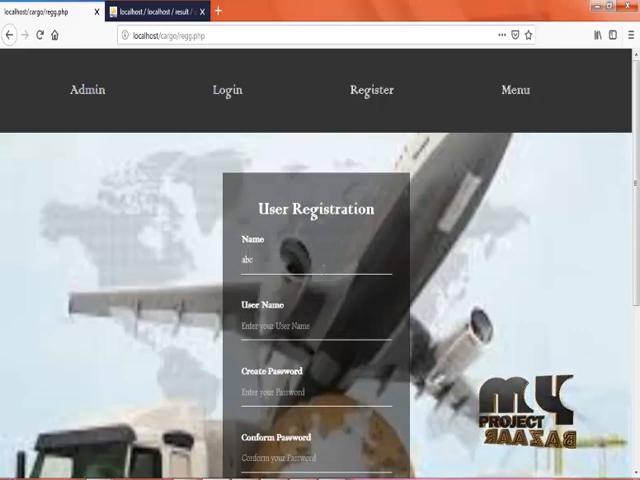
text(abc)
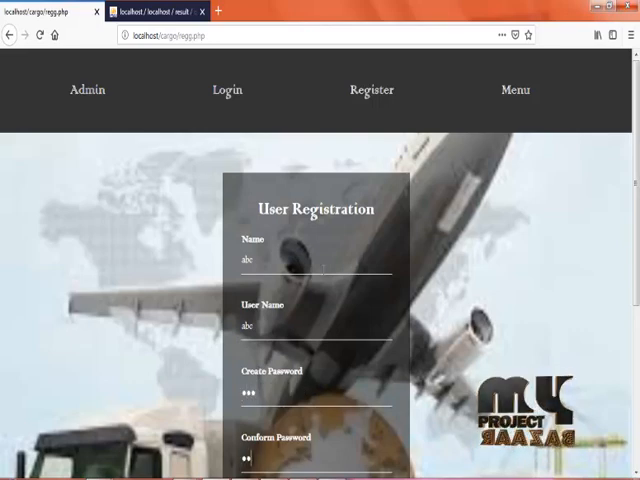
scroll(down, 3)
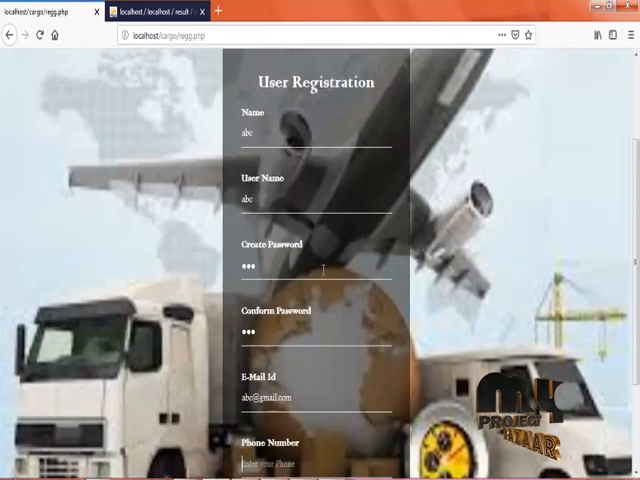
text(98)
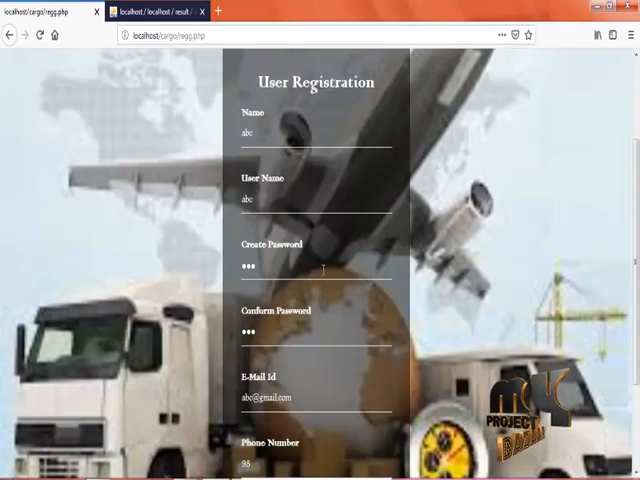
scroll(down, 3)
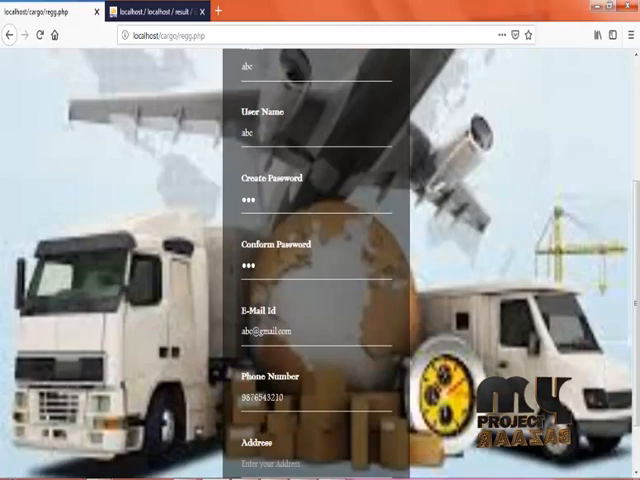
text(Chennai)
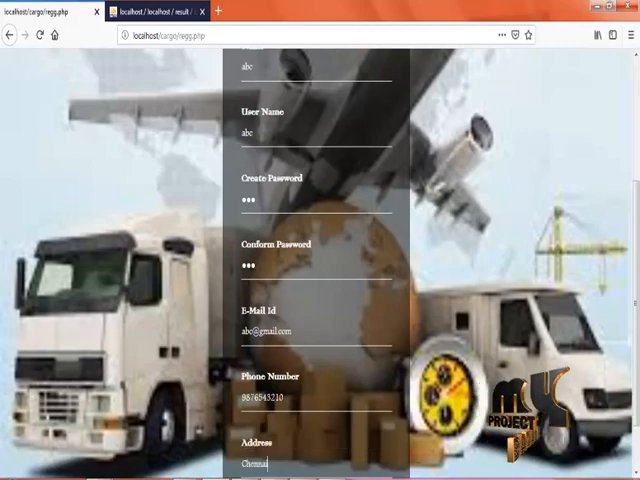
scroll(down, 3)
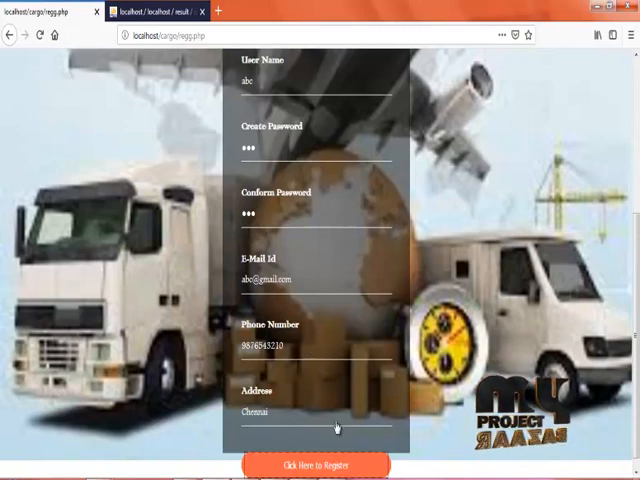
click(320, 465)
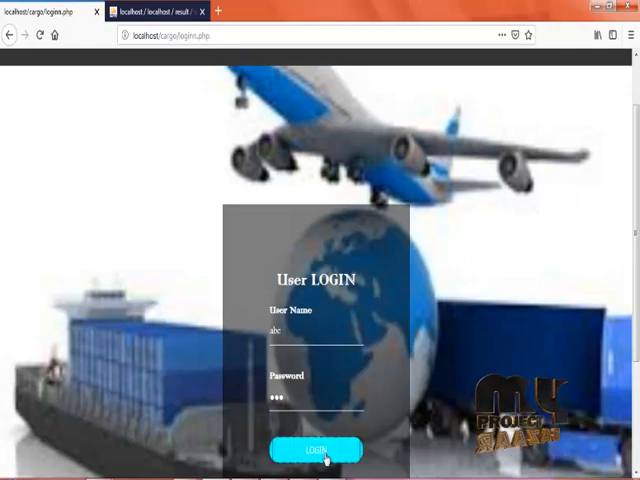
Log in as abc and decline Firefox's offer to save the login
click(316, 450)
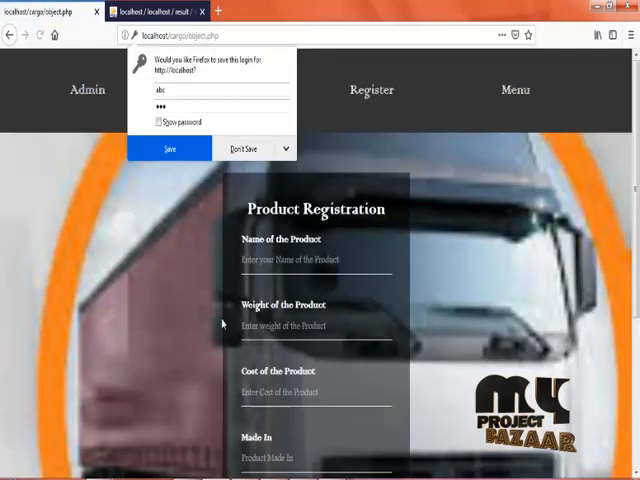
click(246, 148)
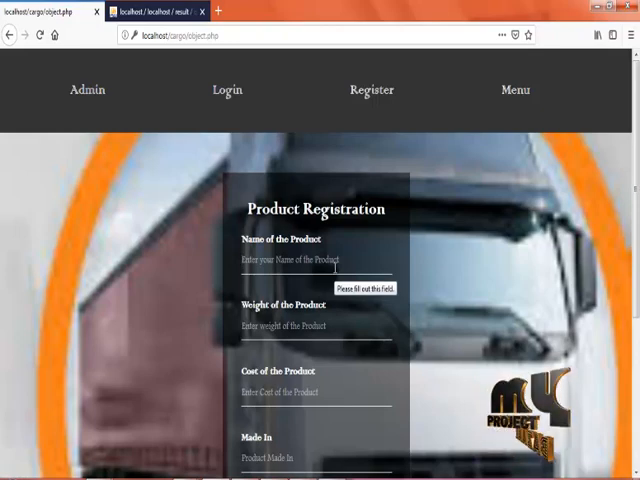
Register Kitchen Sets: 65 Kg, Rs. 5000, made in Chennai, amount 500
text(Kitchen Sets)
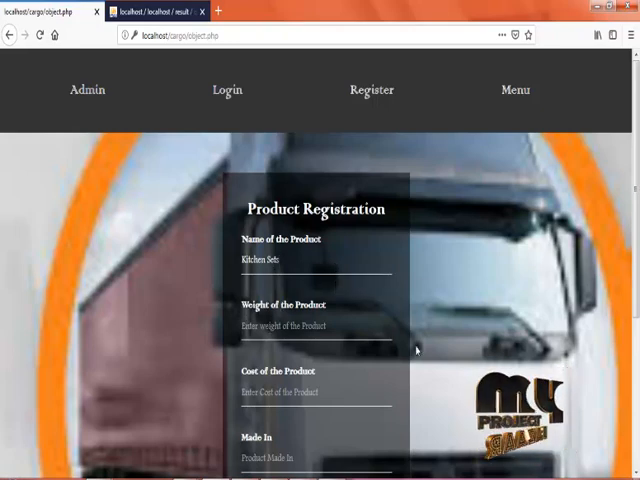
text(6)
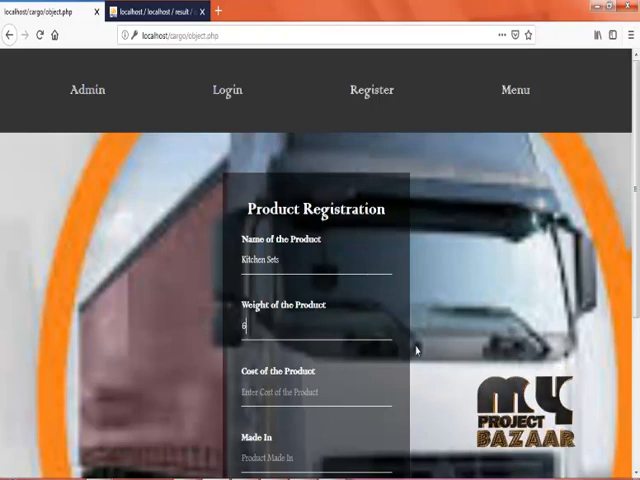
text(5 Kg)
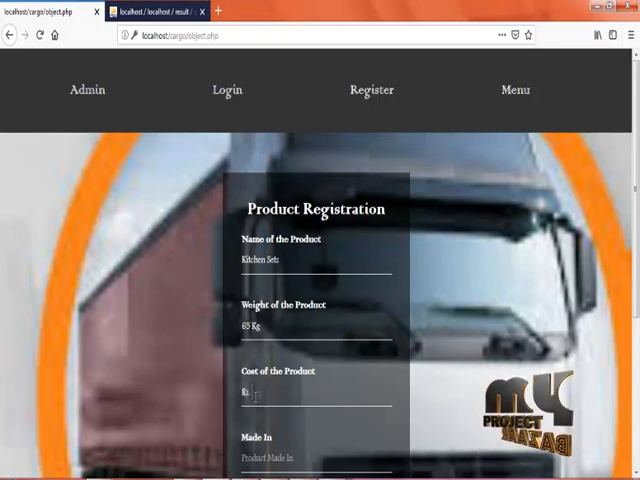
text(5000)
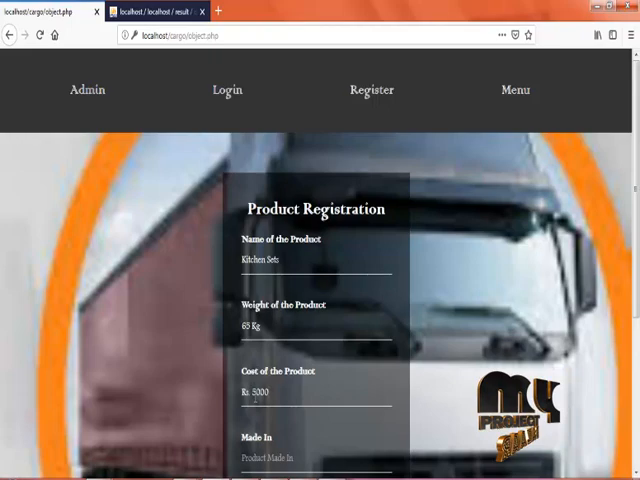
scroll(down, 3)
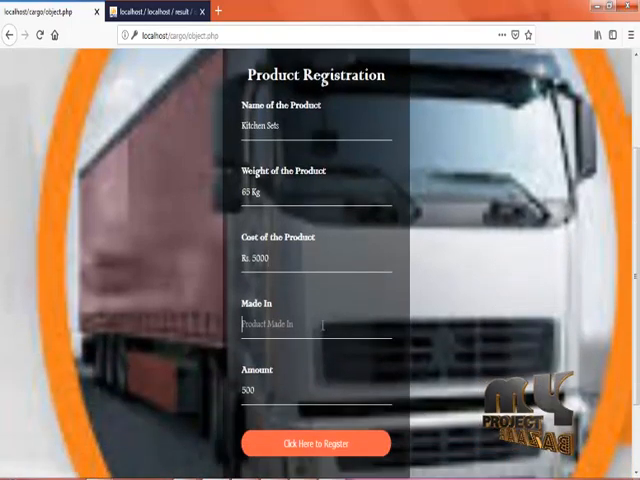
click(316, 442)
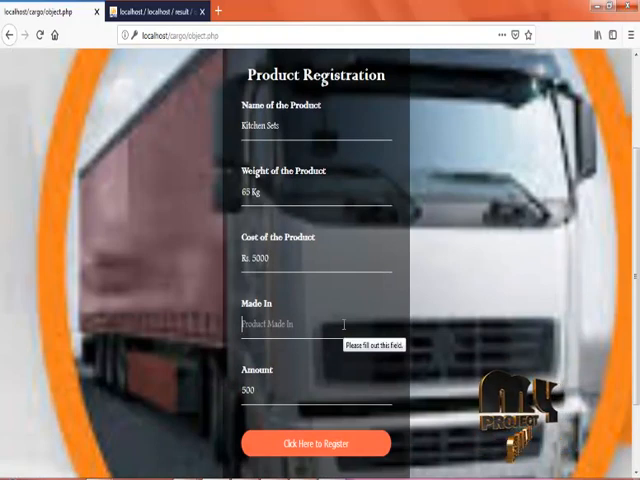
text(Chennai)
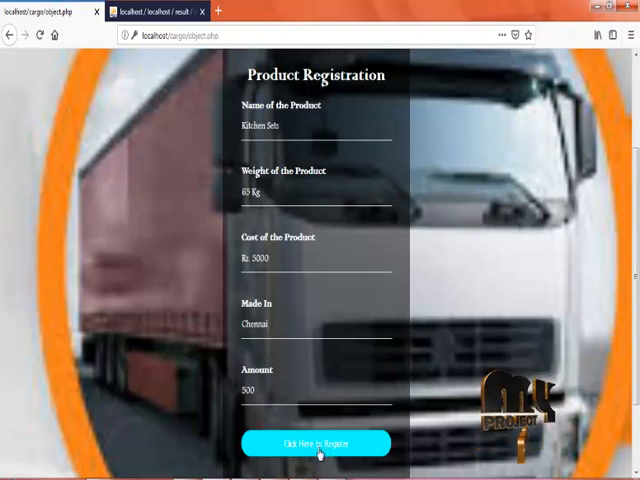
click(316, 442)
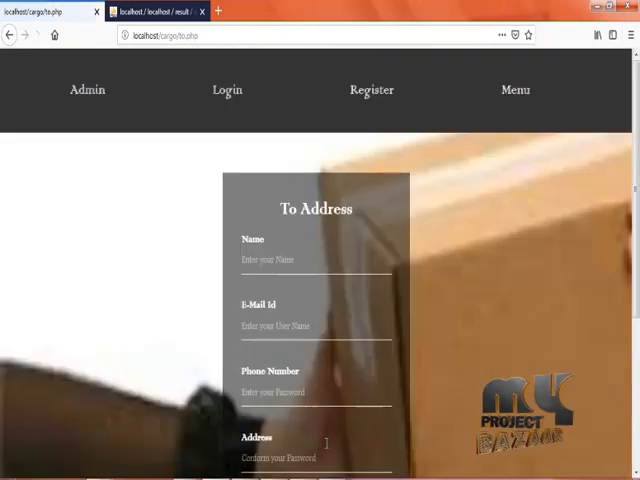
double_click(311, 208)
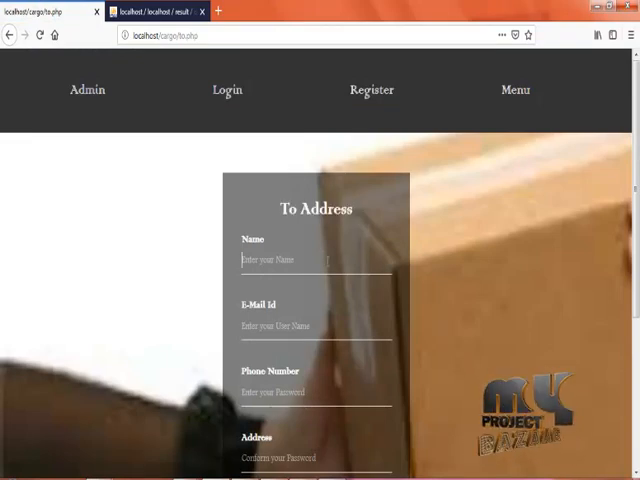
text(xyz)
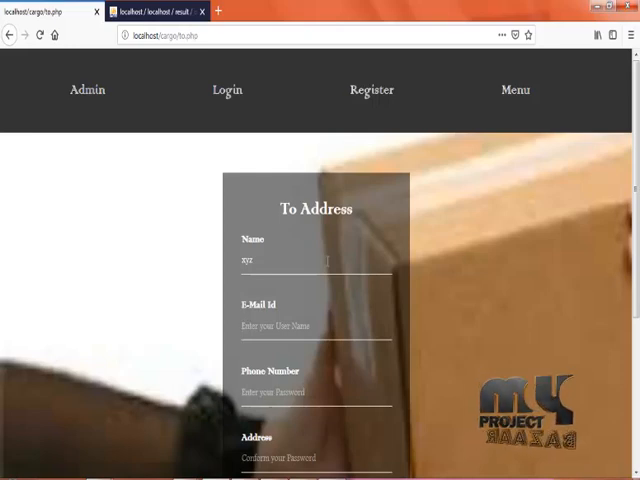
text(x)
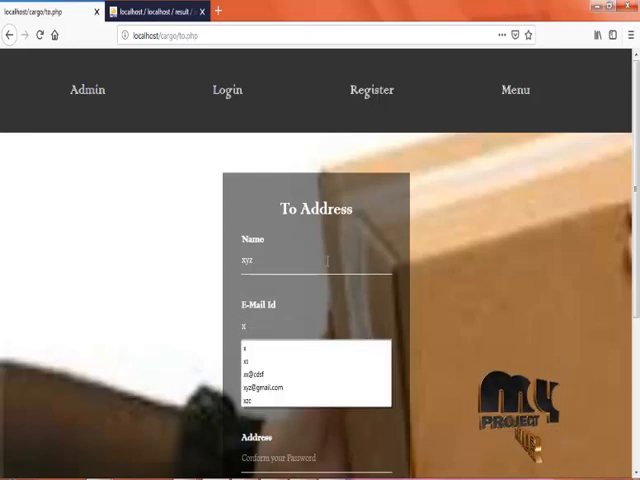
click(280, 388)
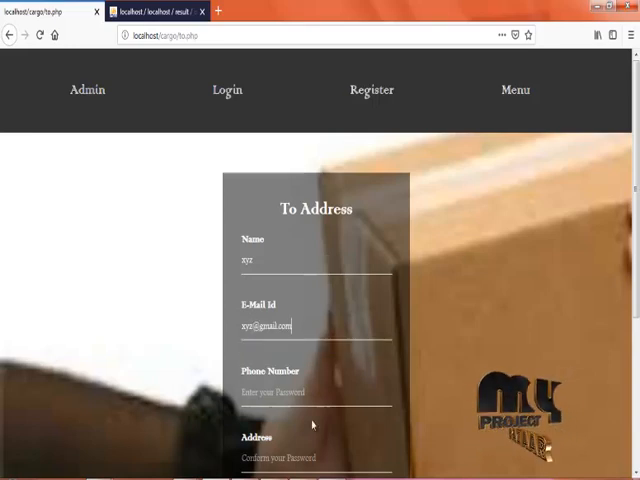
text(1234567890)
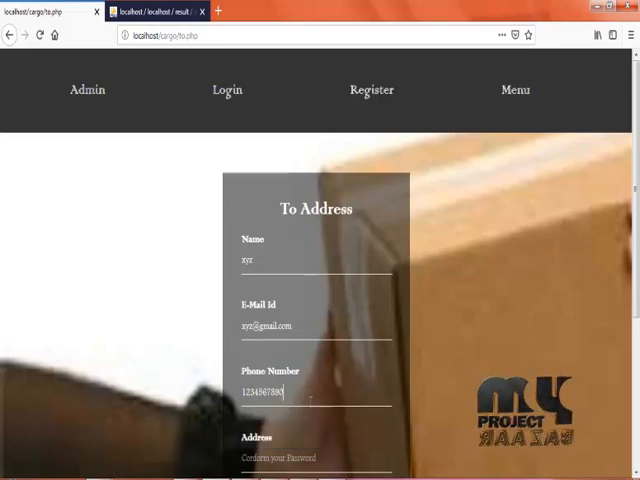
scroll(down, 3)
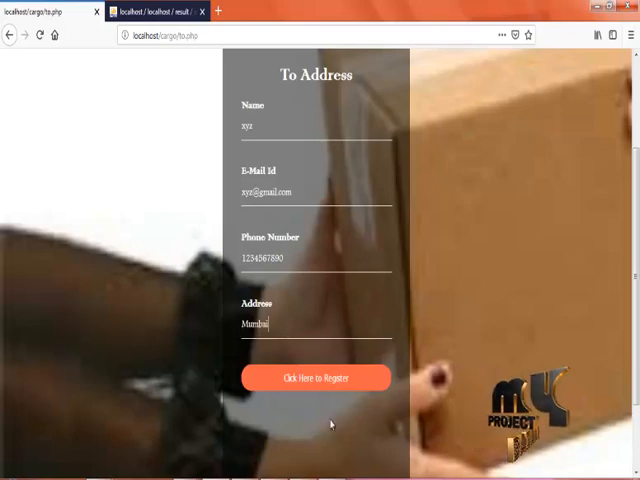
click(315, 378)
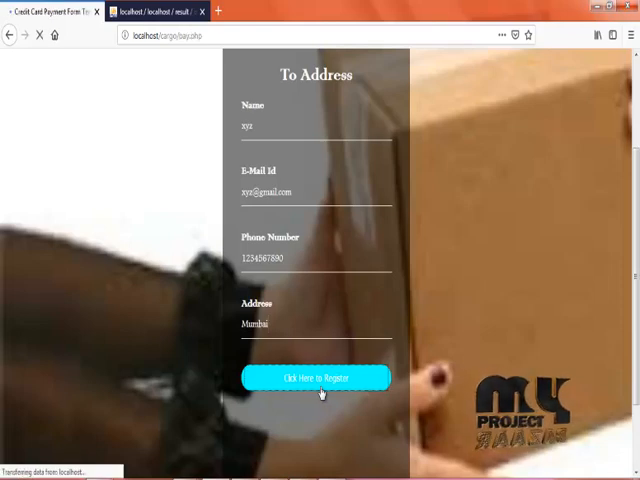
Pay 500 with card 123456, expiry 04/04/2019, CVC 123, owner abc
click(320, 378)
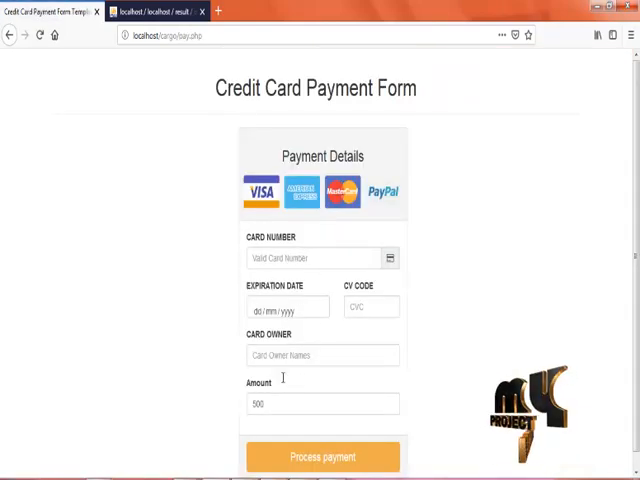
click(320, 403)
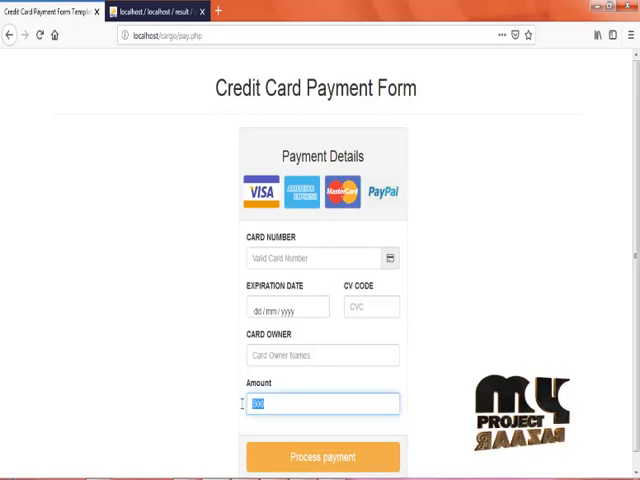
click(320, 258)
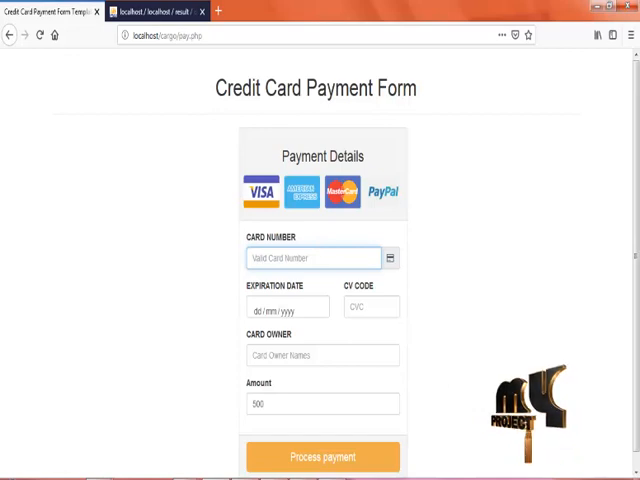
click(320, 404)
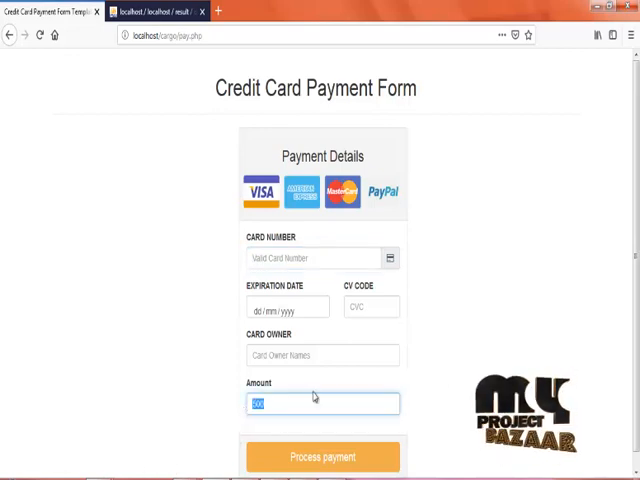
text(1)
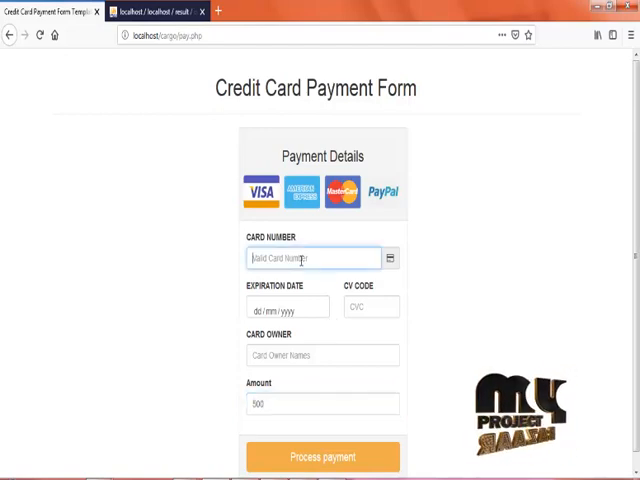
text(1)
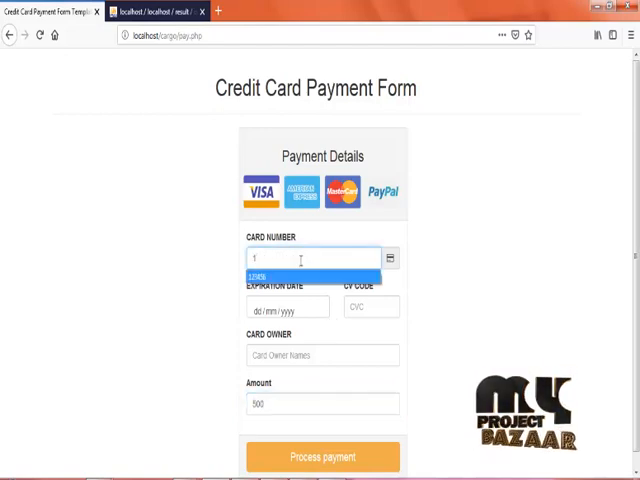
click(288, 307)
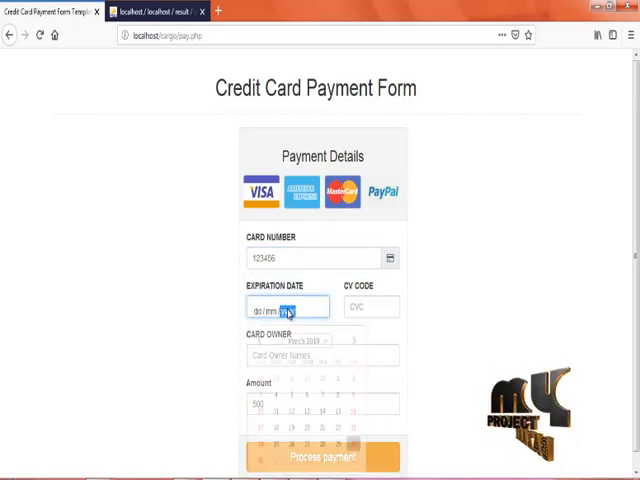
click(291, 410)
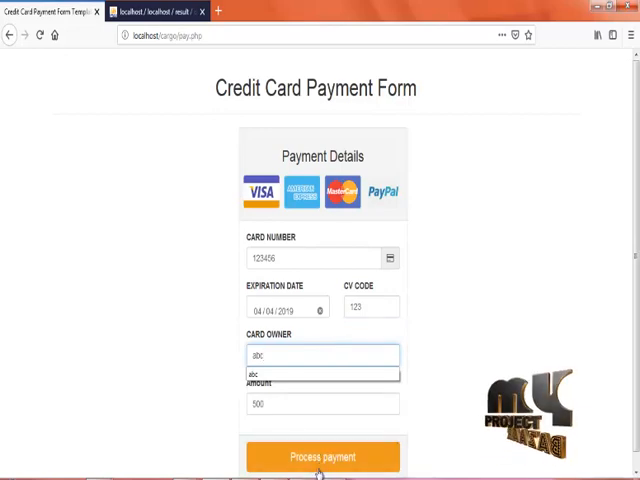
click(321, 456)
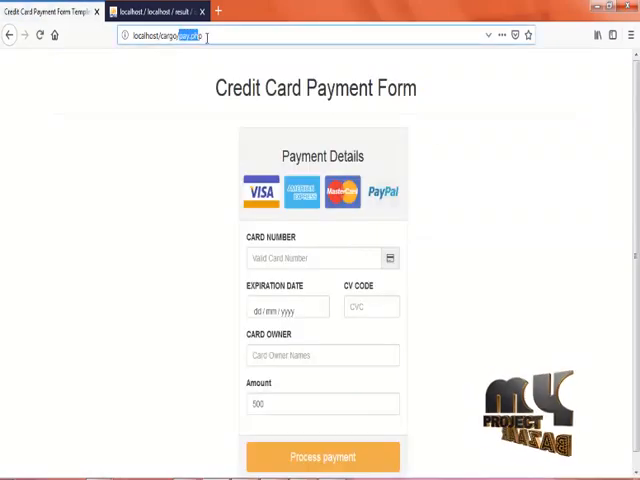
Go to localhost/cargo/admin.php and log in as admin without saving the login
text(admin.php)
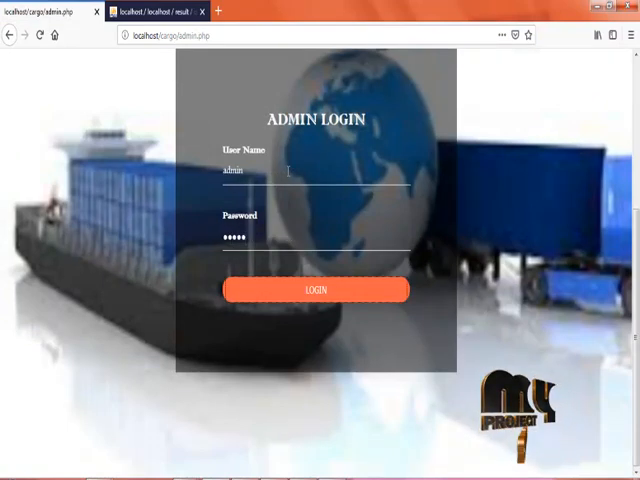
click(317, 289)
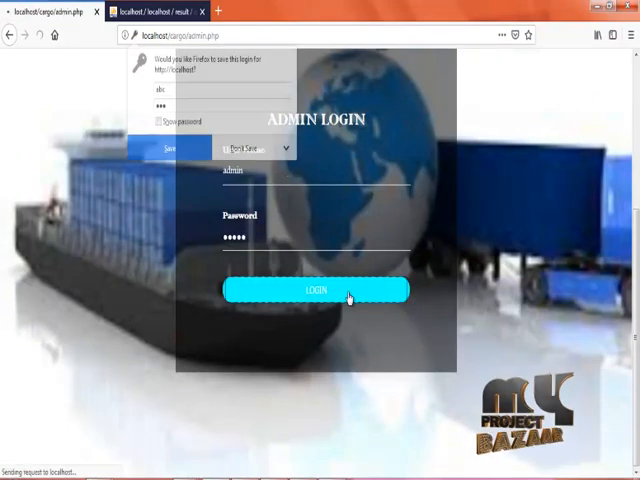
click(316, 290)
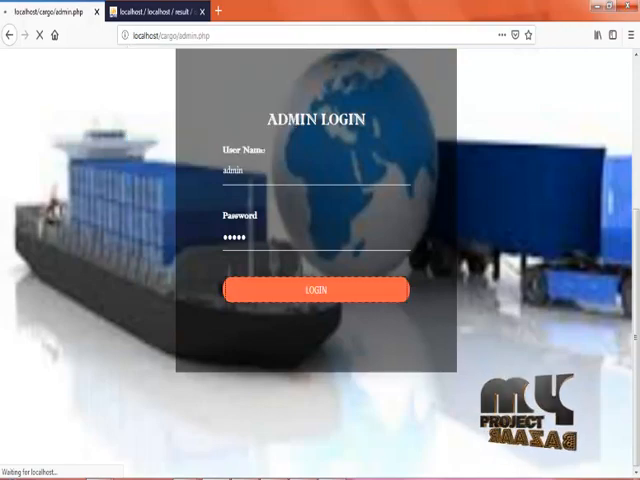
View the registration, product, transaction and sender details tables in the admin panel
click(317, 289)
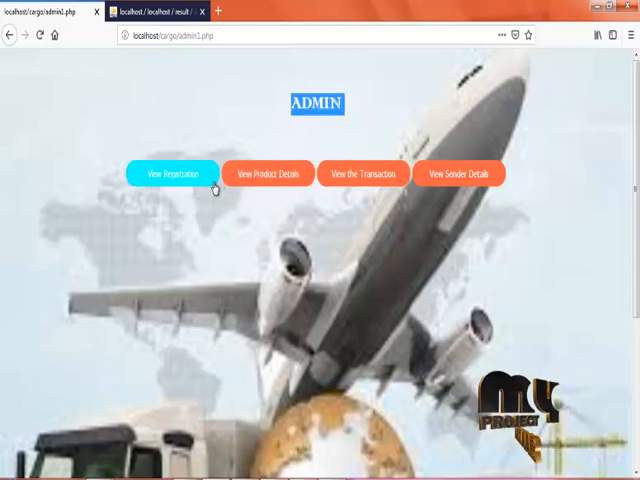
click(171, 173)
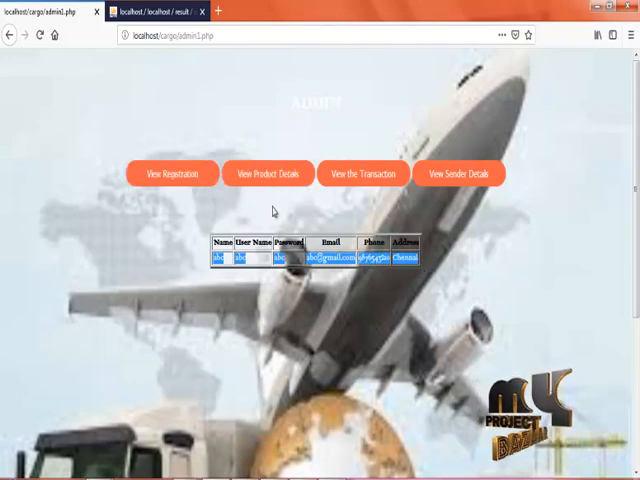
click(267, 173)
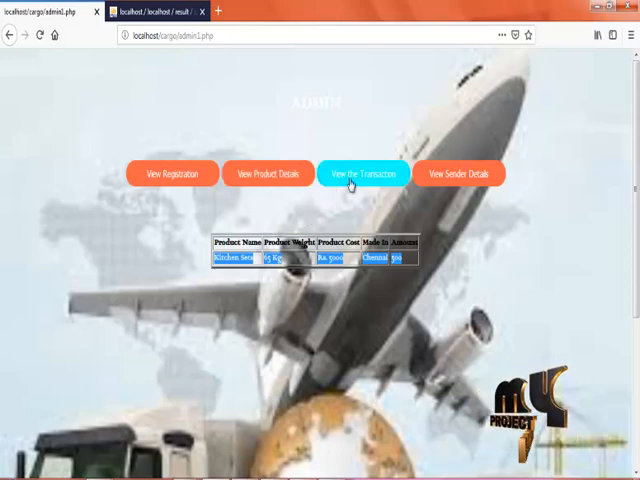
click(363, 173)
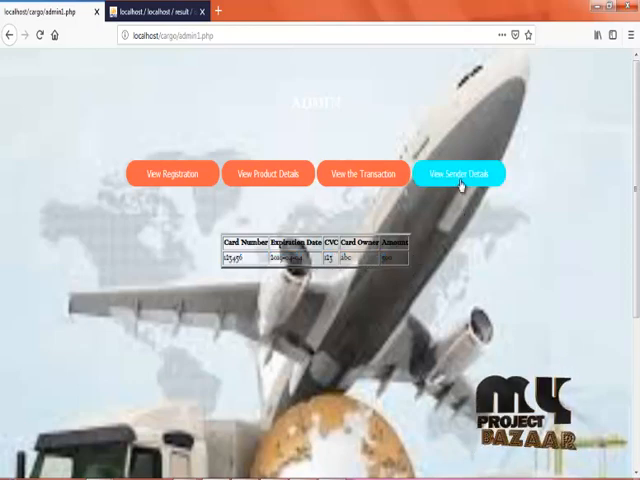
click(460, 173)
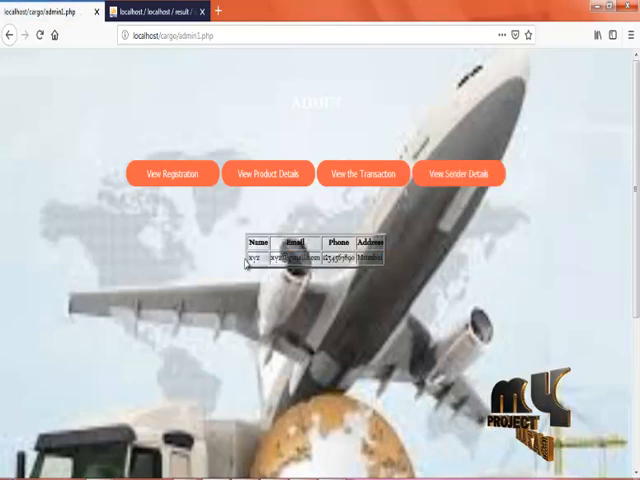